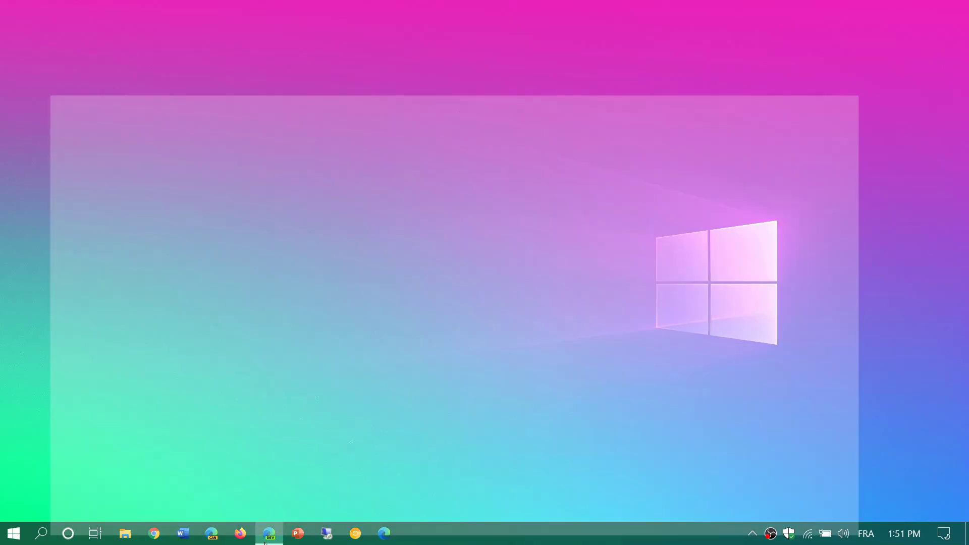
- Bring up Edge showing the SDRplay SDRuno page with version 1.4 and the installer downloaded
left_click(268, 533)
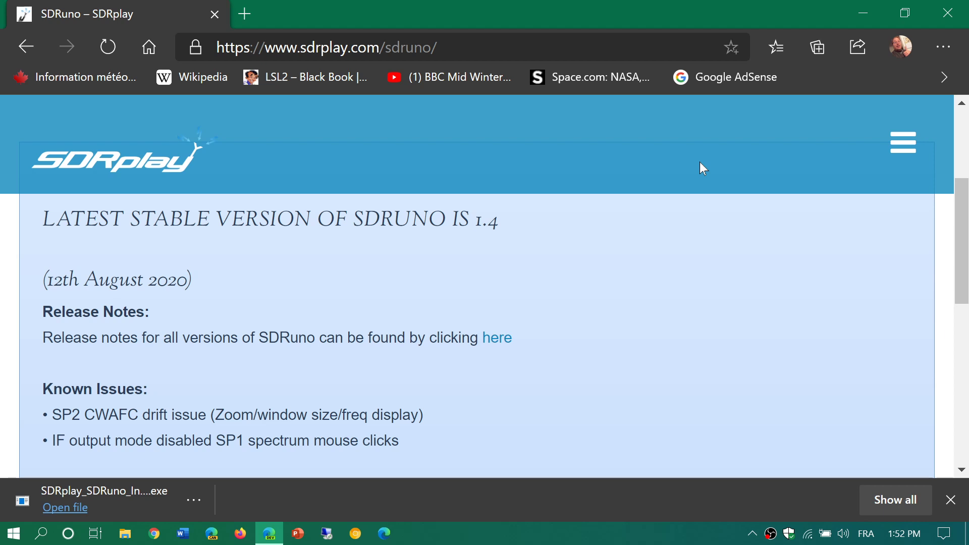
mouse_move(692, 243)
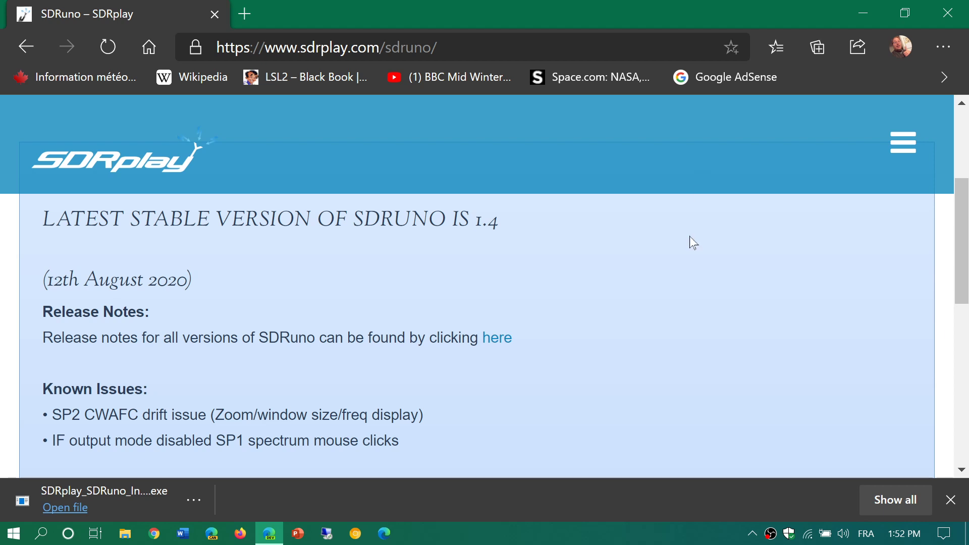
mouse_move(695, 297)
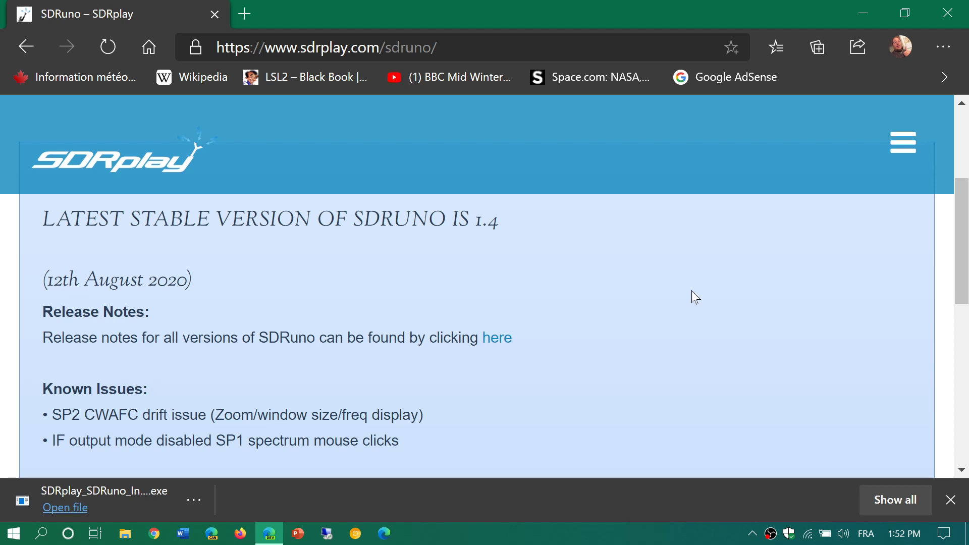
scroll("down", 3)
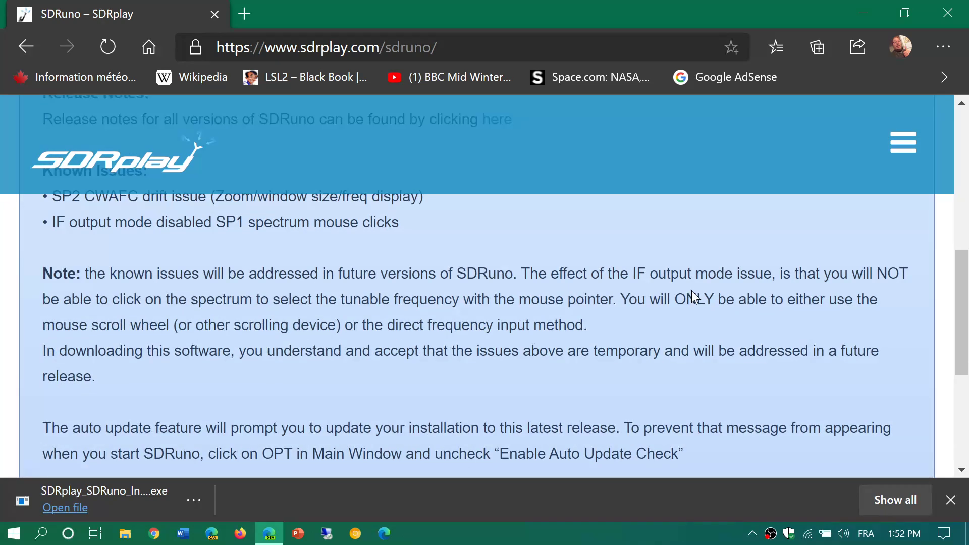
scroll("down", 3)
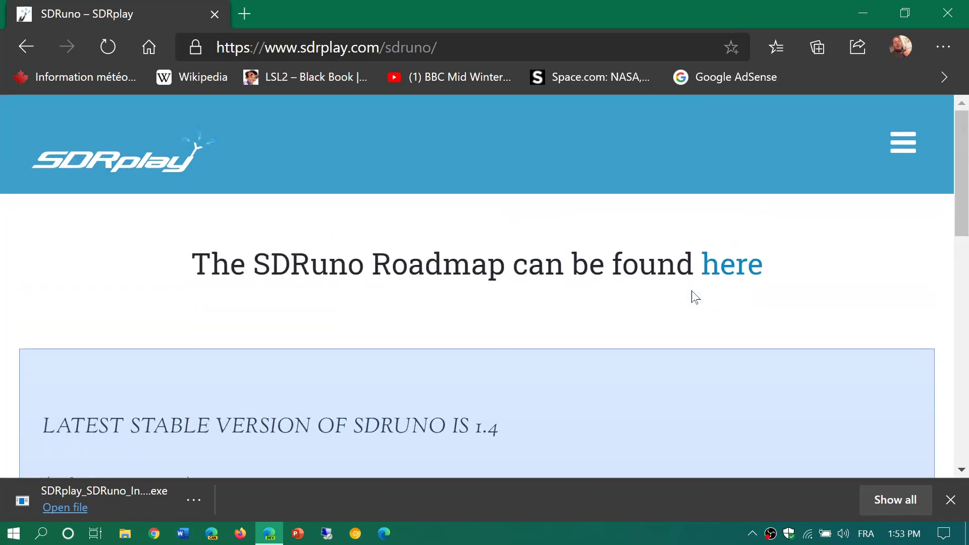
scroll("down", 3)
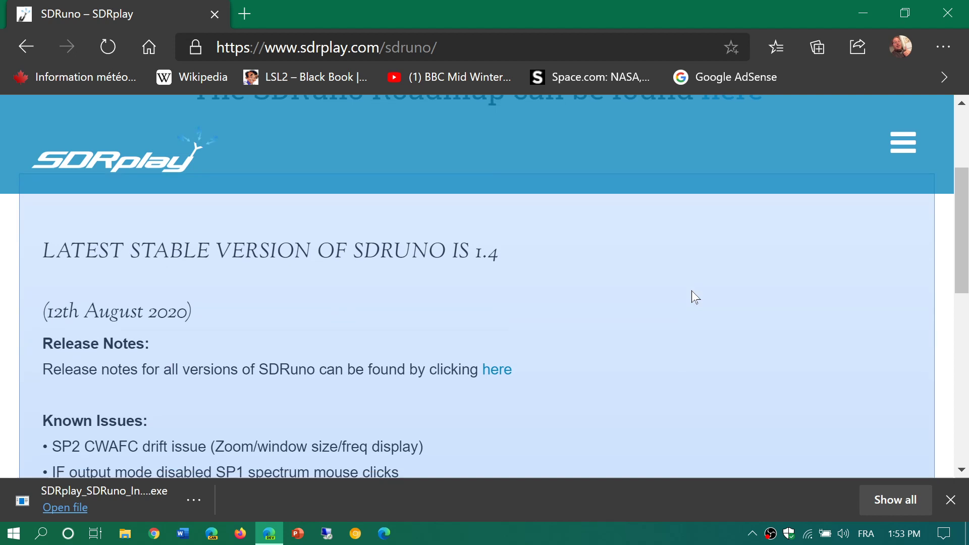